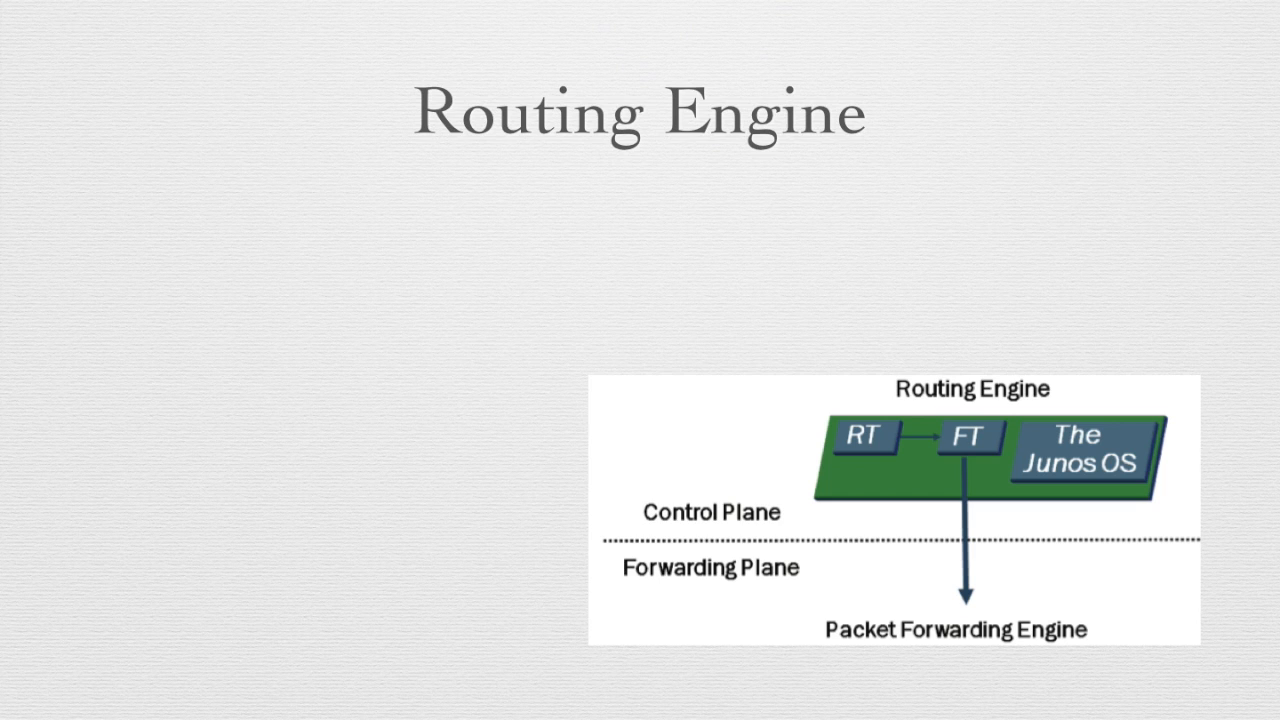
# Reveal the three Routing Engine bullet points, then advance to the Forwarding Plane section title.
pyautogui.press('right')
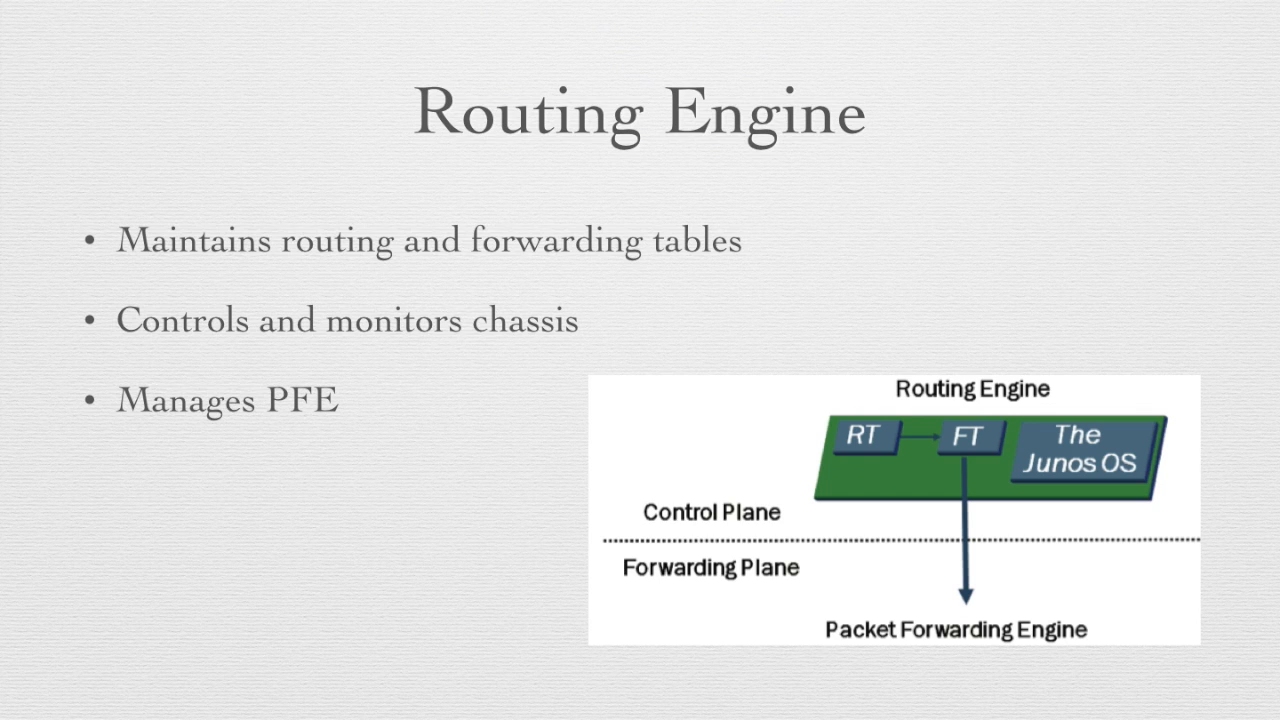
pyautogui.press('right')
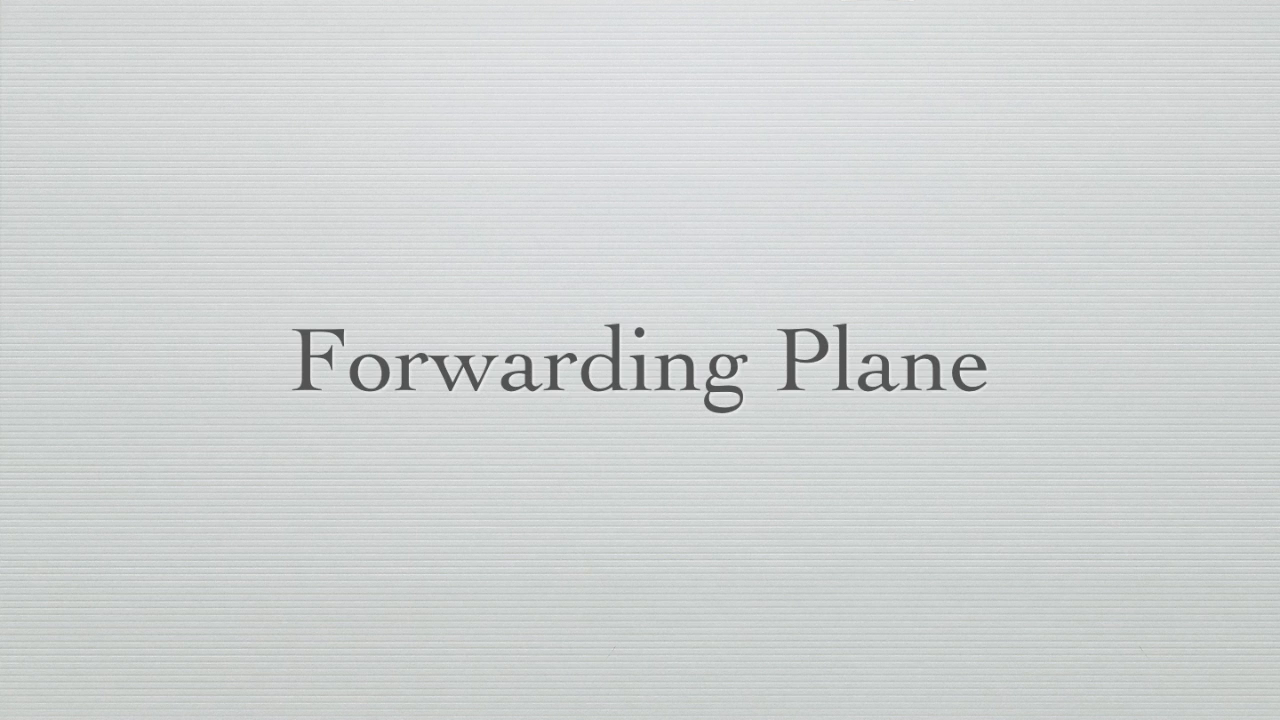
# Advance to the Packet Forwarding Engine slide showing the Layer 2/3 forwarding bullet.
pyautogui.press('right')
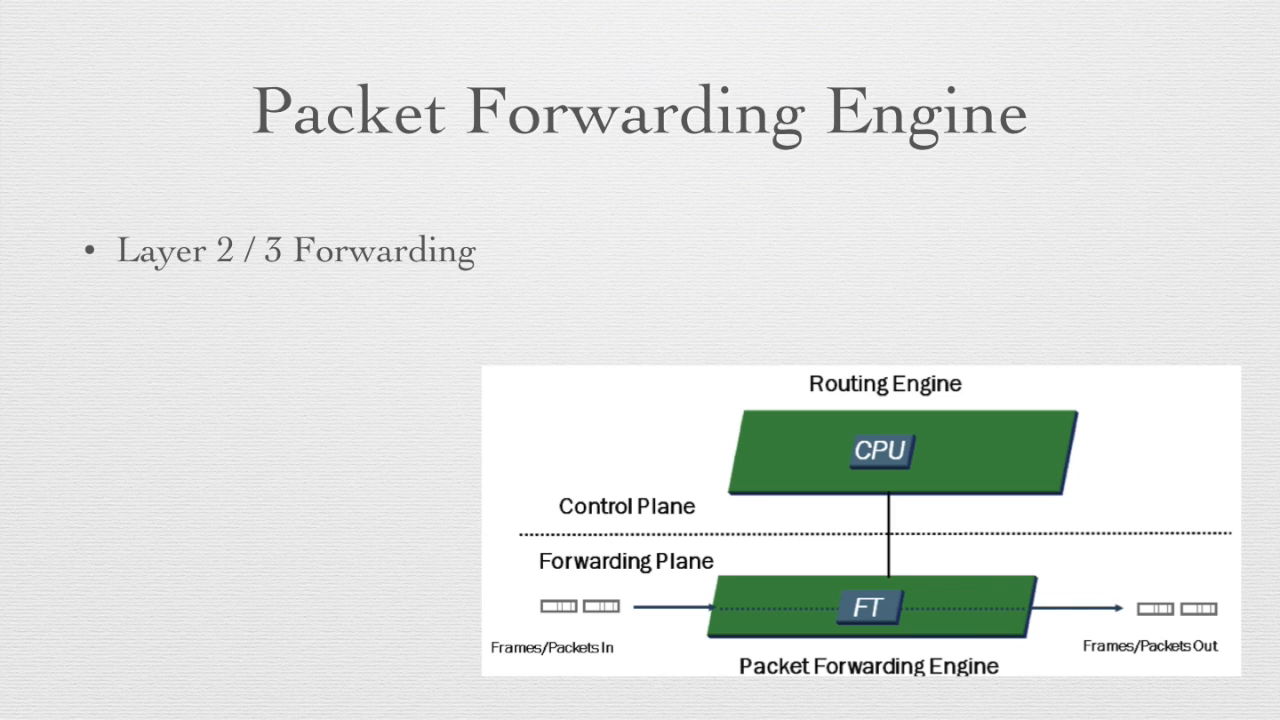
# Reveal the policers, CoS and firewall filter bullets, then advance to the Summary slide.
pyautogui.write('Policers')
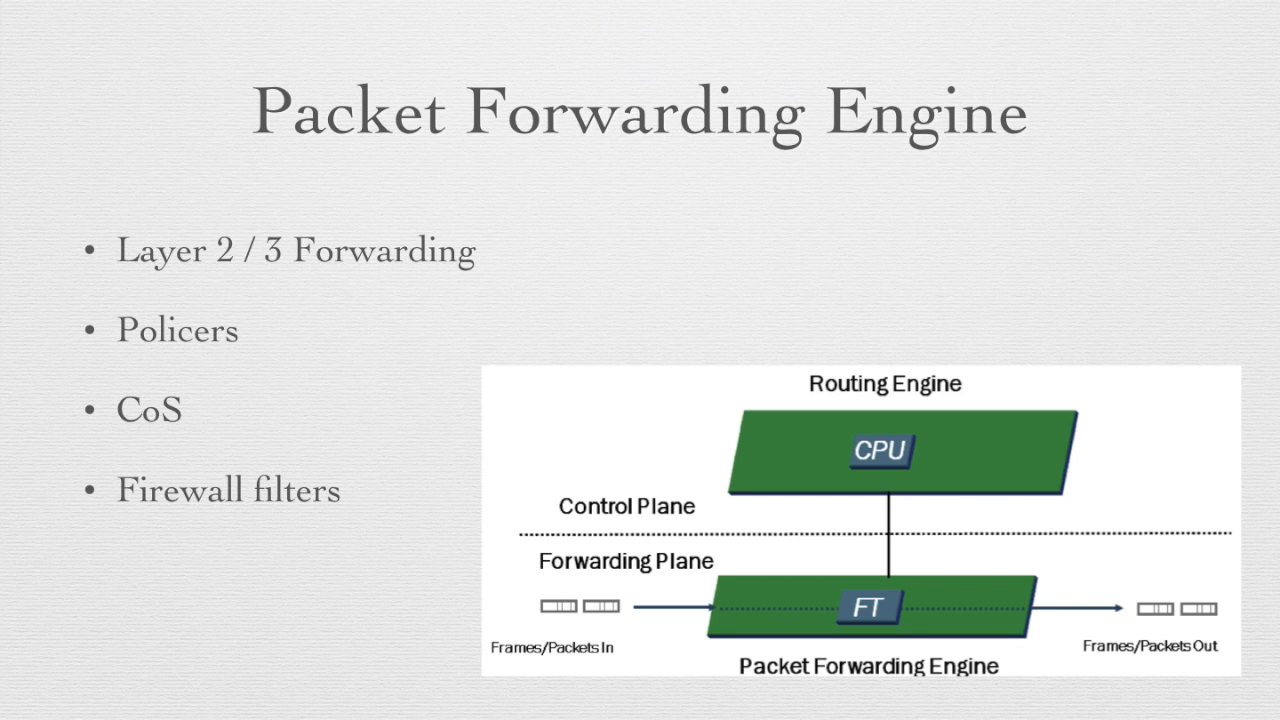
pyautogui.press('Right')
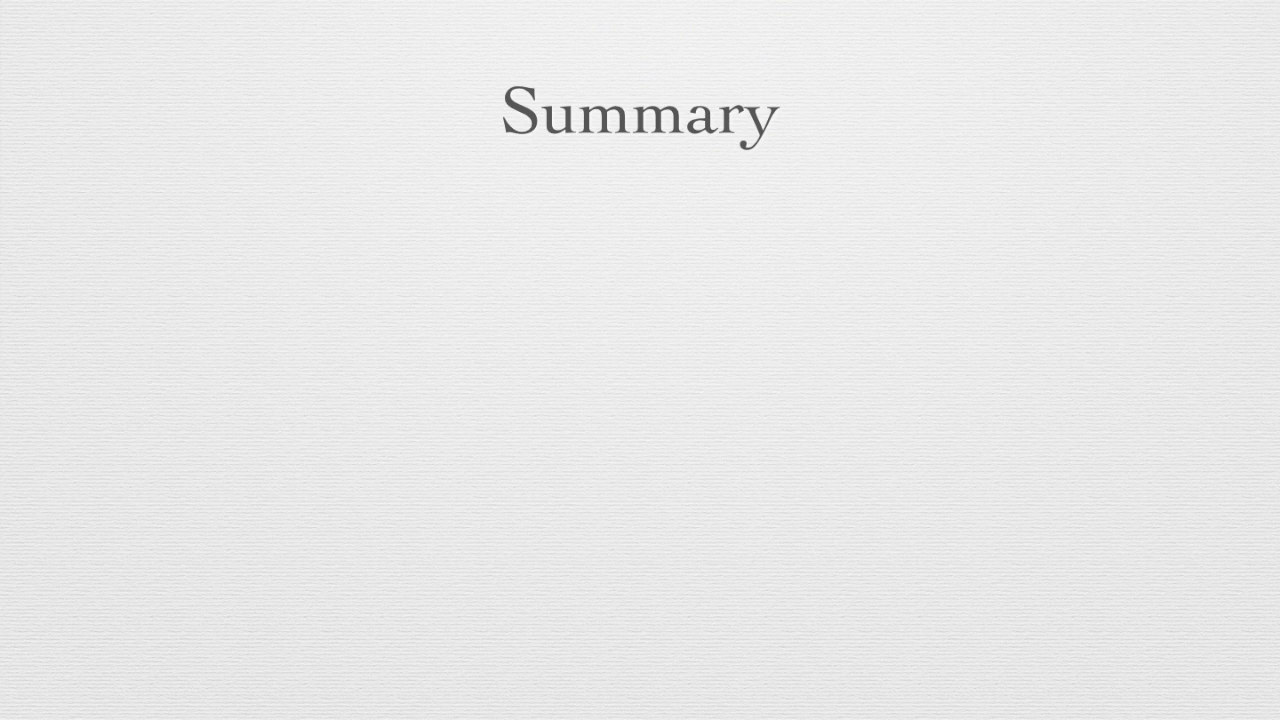